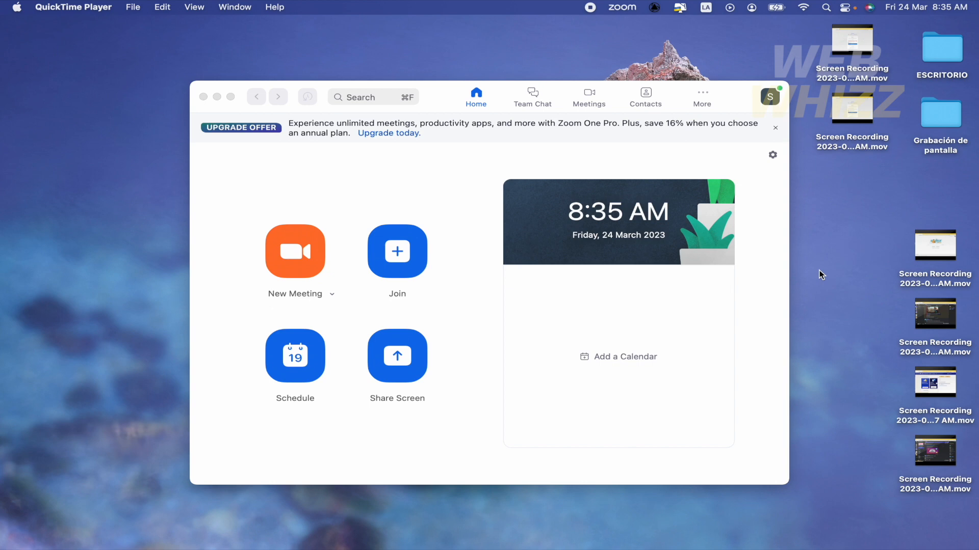
{"action": "mouse_move", "coordinate": [793, 277]}
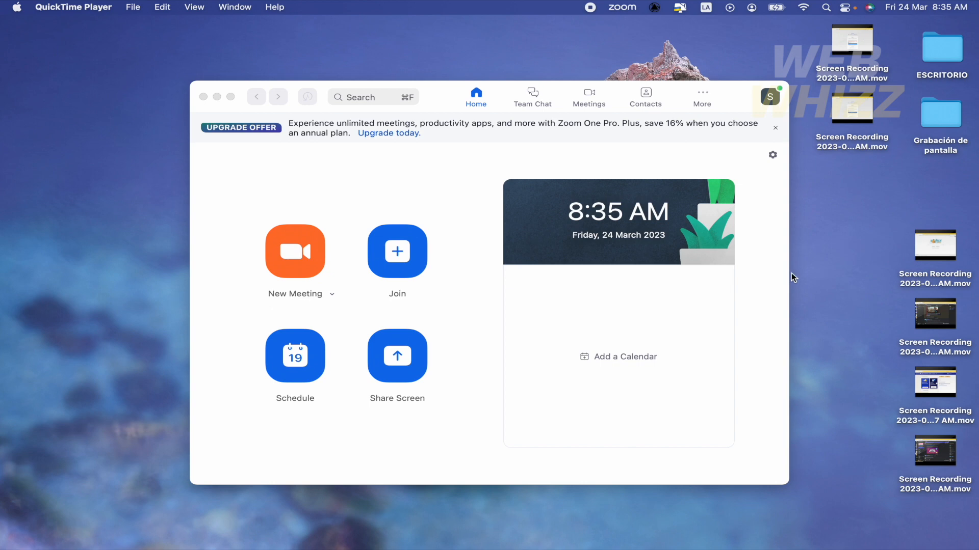
{"action": "mouse_move", "coordinate": [499, 285]}
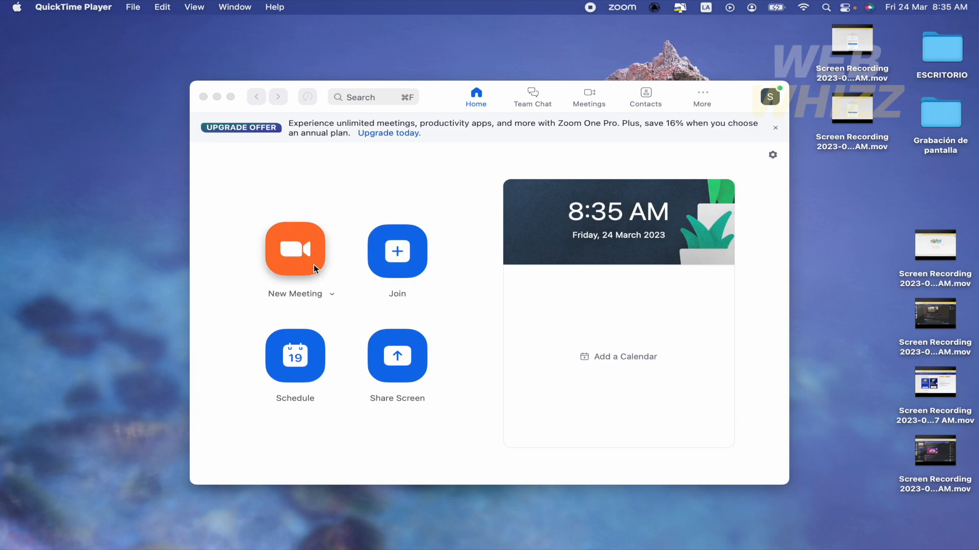
Start a new meeting and search the Apps panel for "breakout"
{"action": "left_click", "coordinate": [295, 251]}
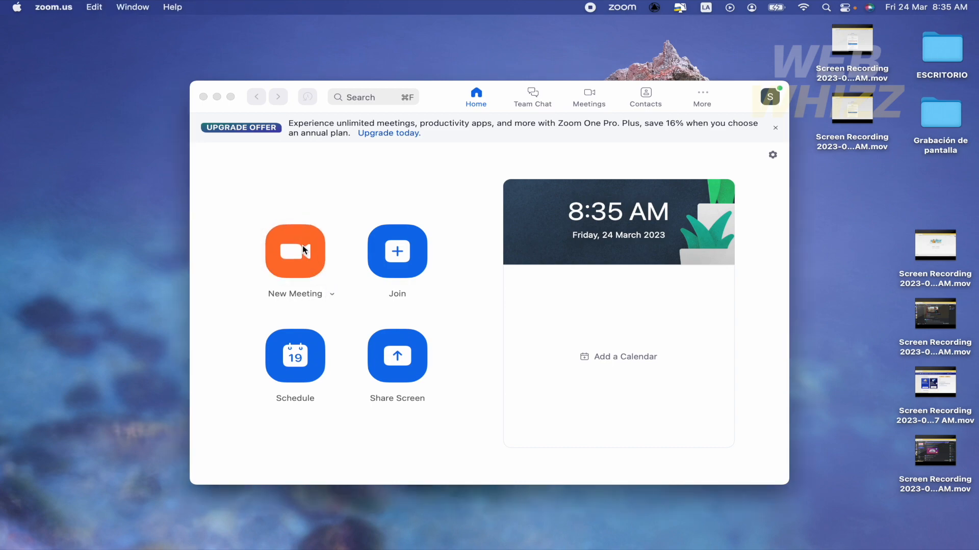
{"action": "left_click", "coordinate": [295, 252]}
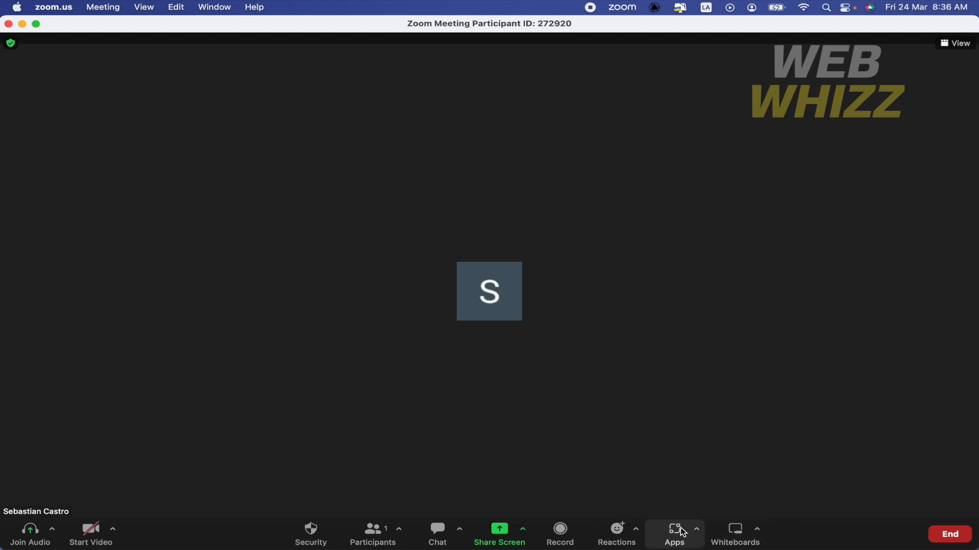
{"action": "type", "text": "breakout"}
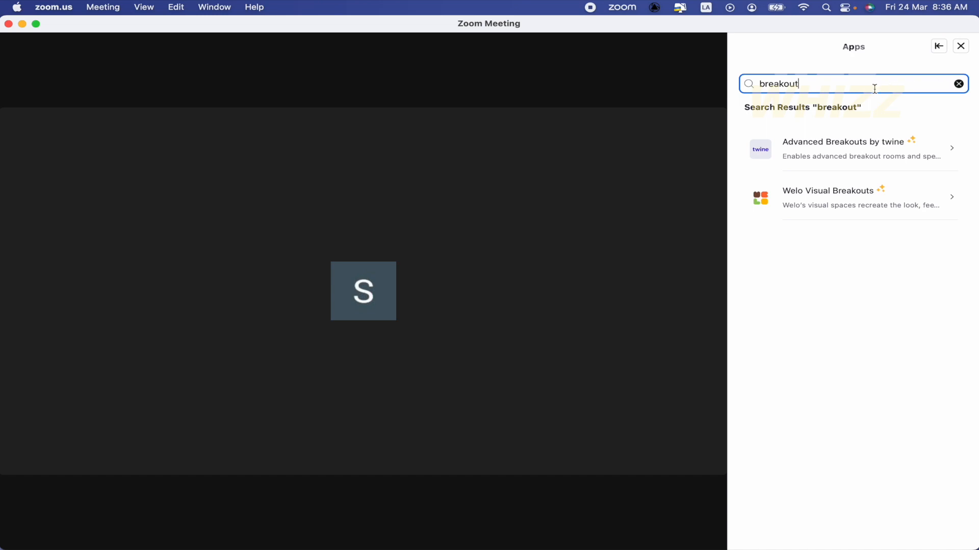
{"action": "mouse_move", "coordinate": [835, 154]}
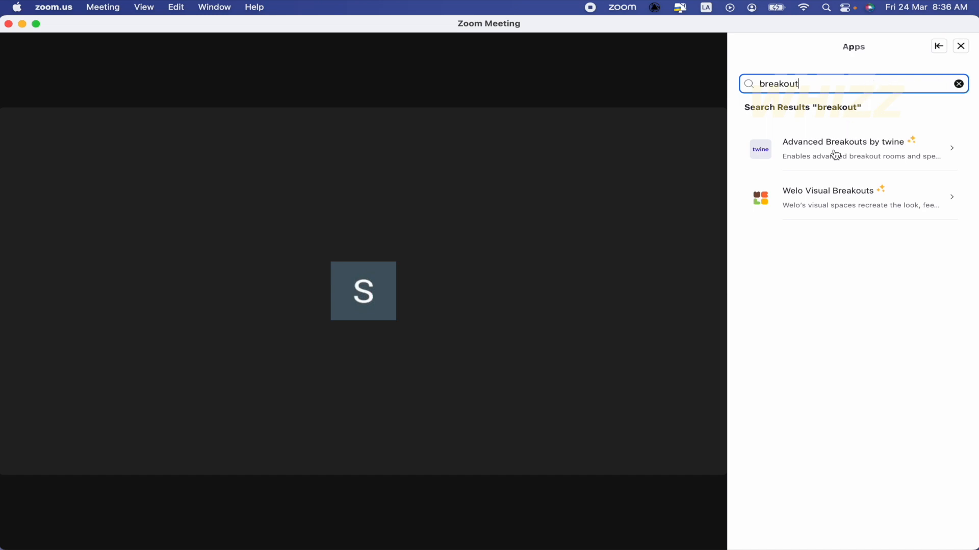
{"action": "mouse_move", "coordinate": [833, 155]}
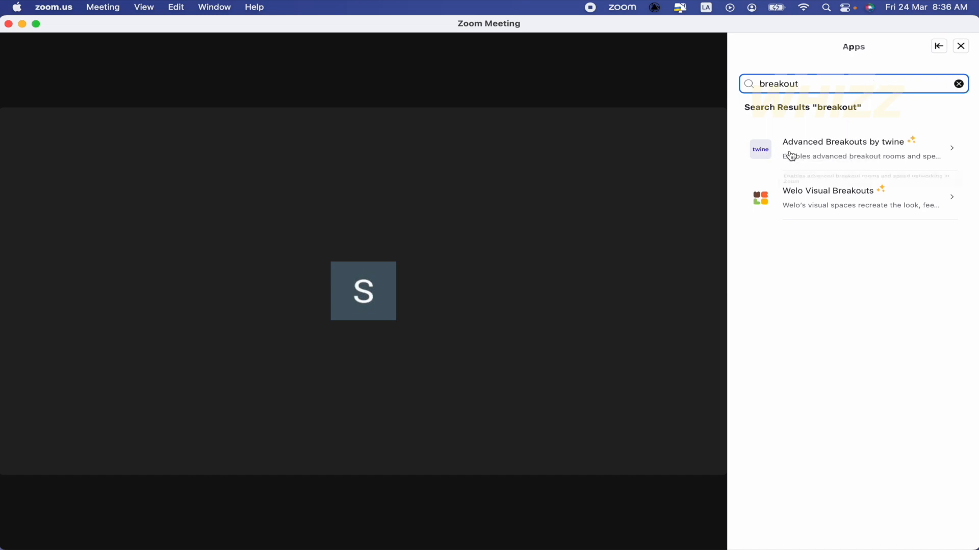
Add Advanced Breakouts by twine, allow its permissions, and launch it in the meeting
{"action": "left_click", "coordinate": [843, 149]}
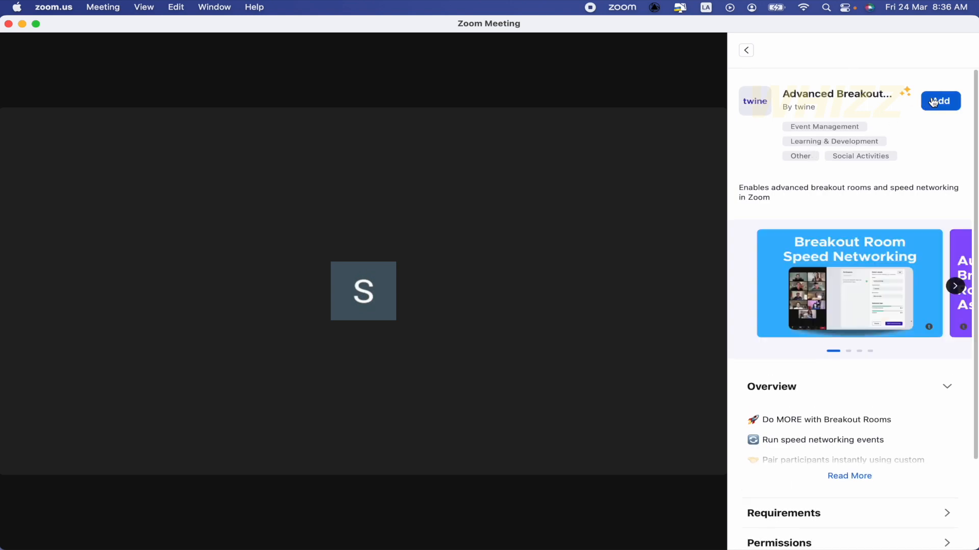
{"action": "left_click", "coordinate": [938, 101]}
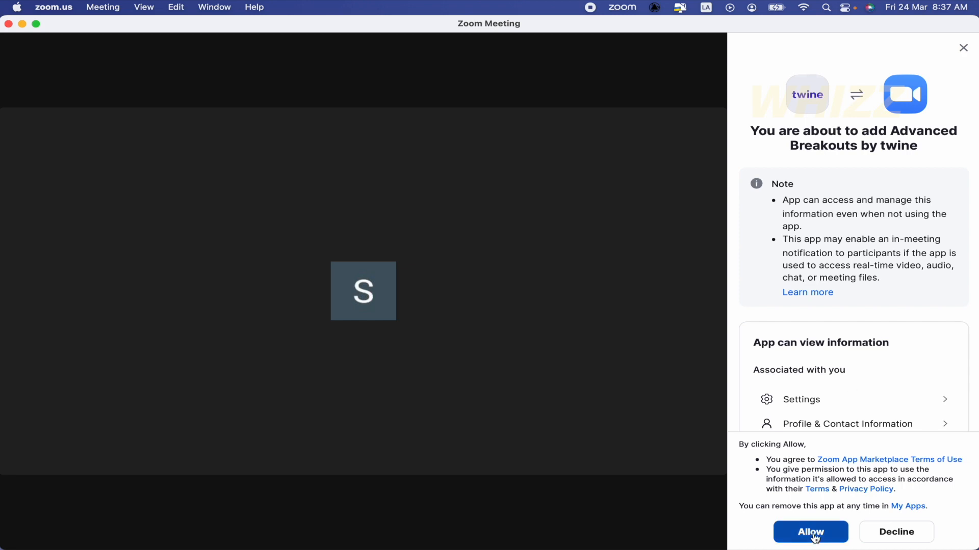
{"action": "left_click", "coordinate": [809, 532]}
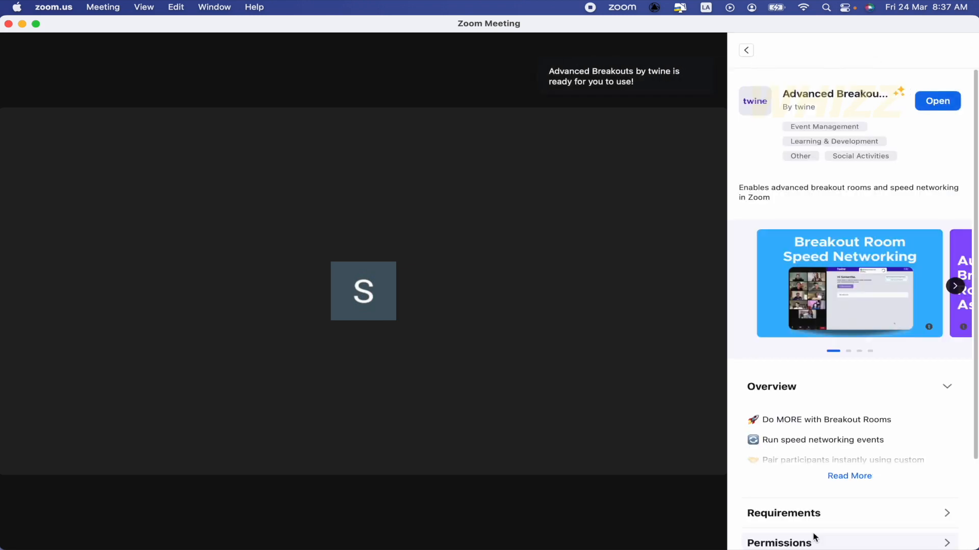
{"action": "left_click", "coordinate": [937, 101]}
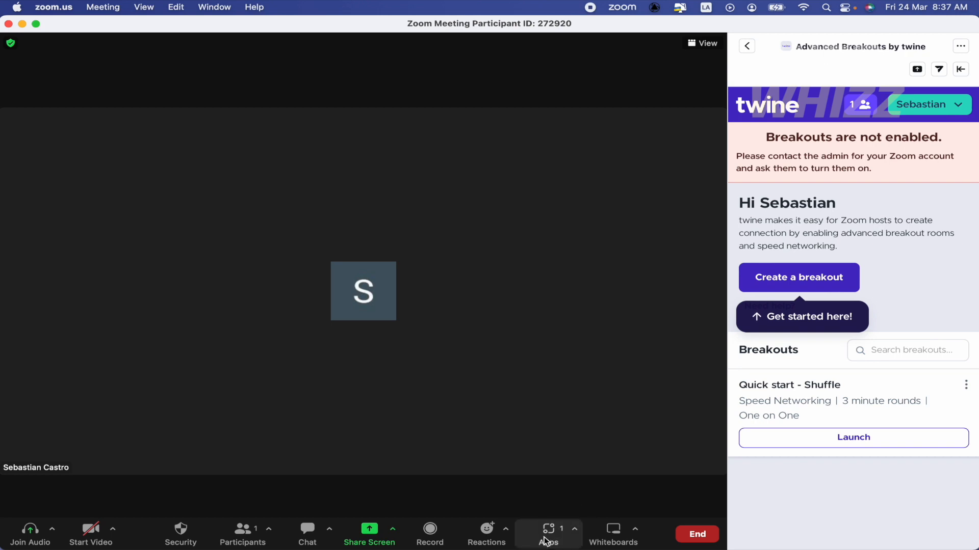
{"action": "left_click", "coordinate": [746, 45]}
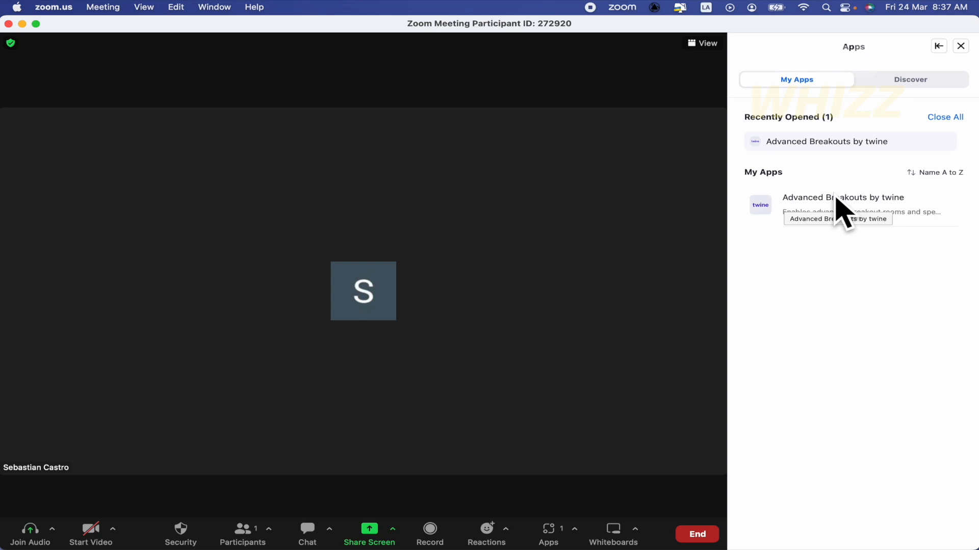
{"action": "left_click", "coordinate": [842, 197]}
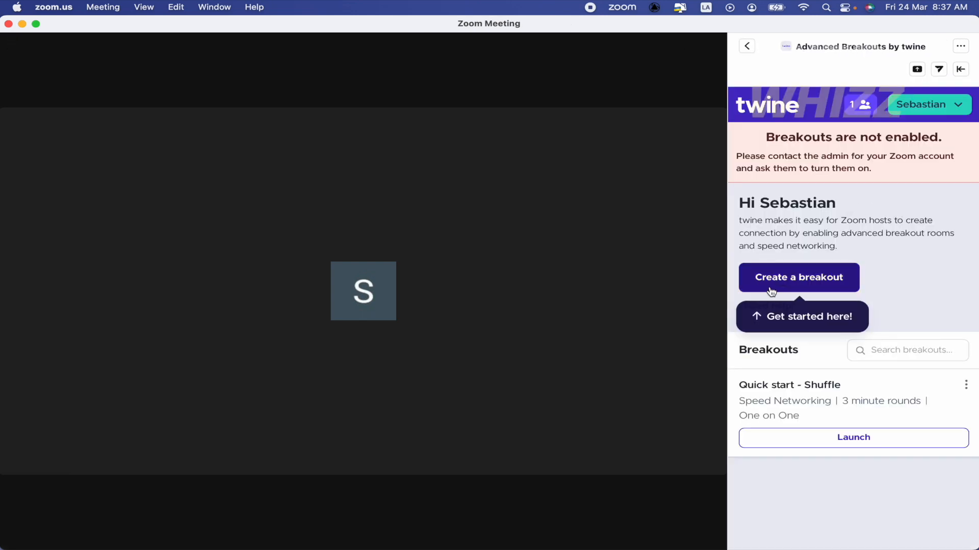
{"action": "mouse_move", "coordinate": [834, 285]}
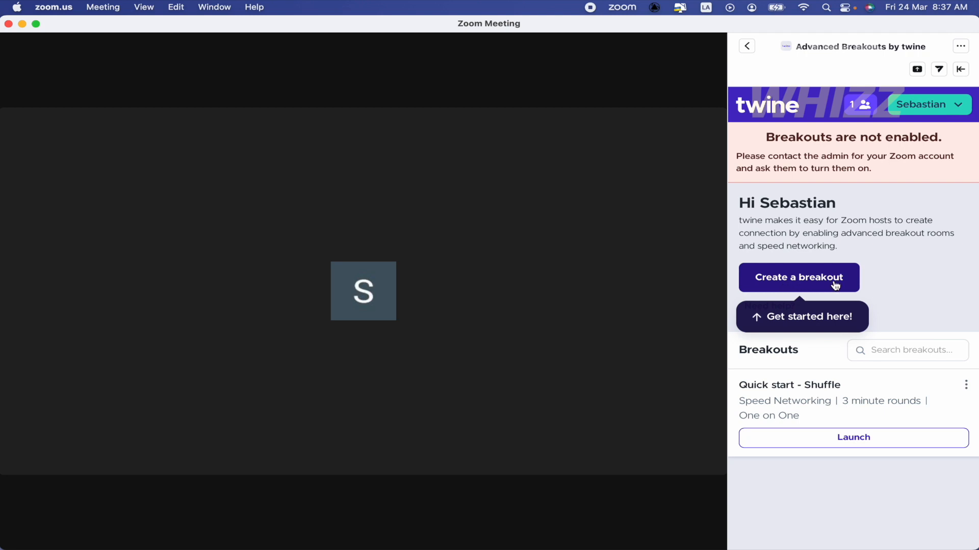
Create a new breakout of the Visual Breakouts type with 4 rooms of 4 people
{"action": "left_click", "coordinate": [798, 277]}
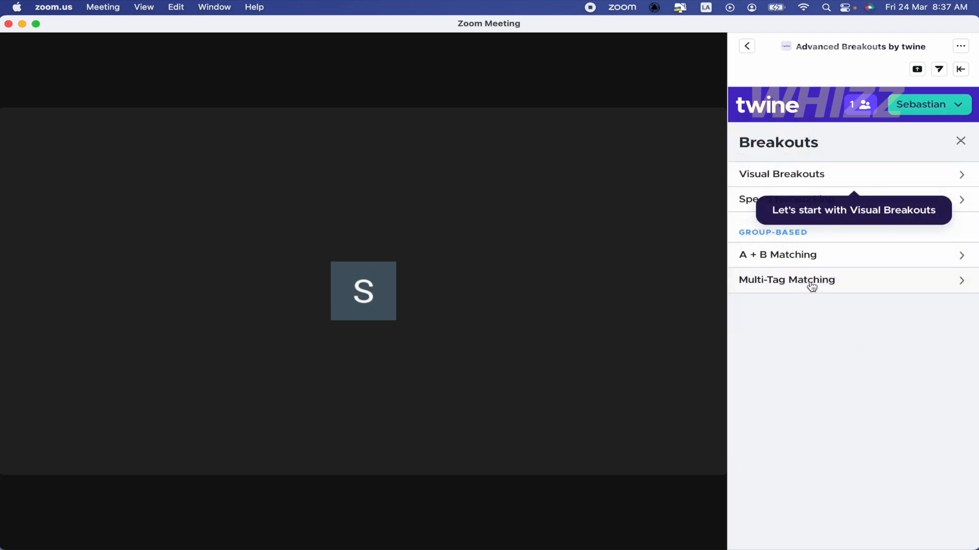
{"action": "mouse_move", "coordinate": [866, 164]}
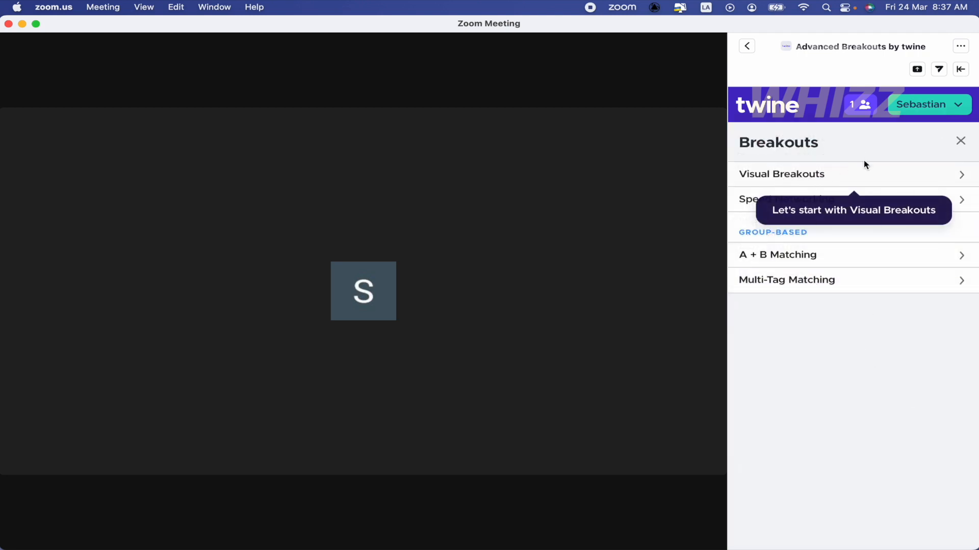
{"action": "left_click", "coordinate": [781, 173]}
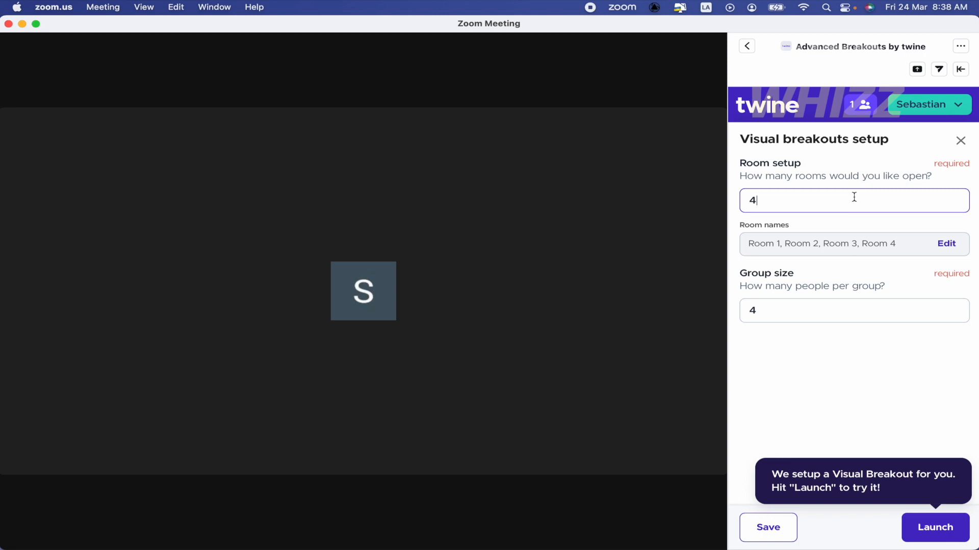
{"action": "mouse_move", "coordinate": [769, 297]}
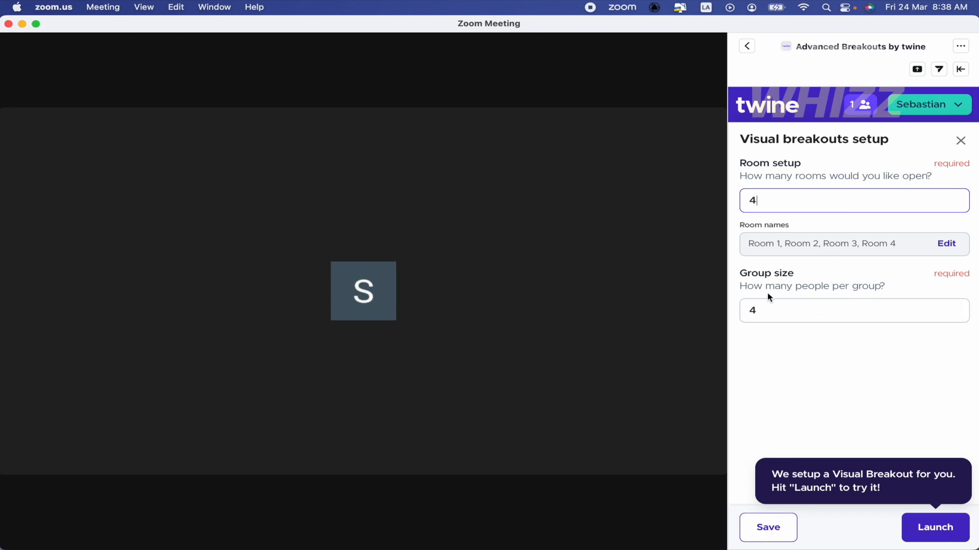
{"action": "mouse_move", "coordinate": [815, 537]}
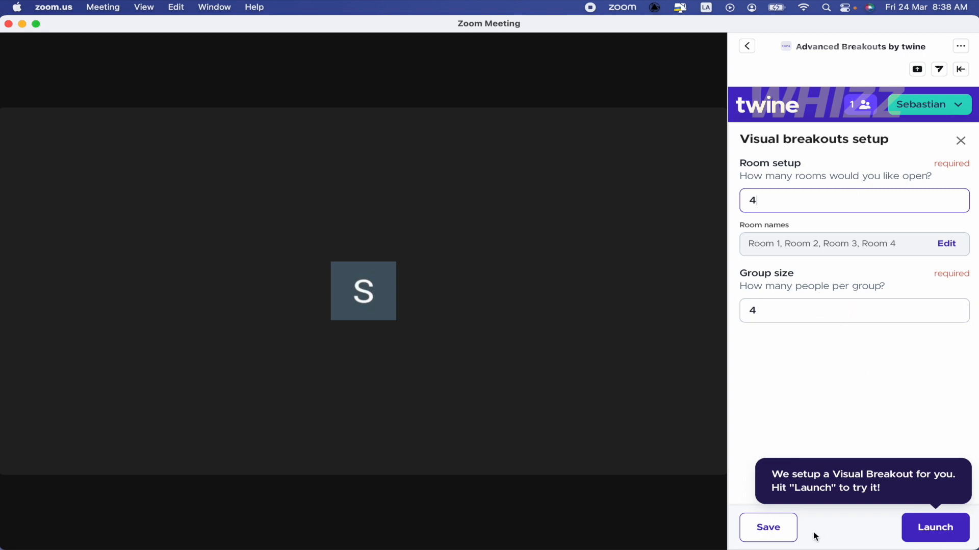
Save the visual breakout under the name "A"
{"action": "left_click", "coordinate": [767, 527]}
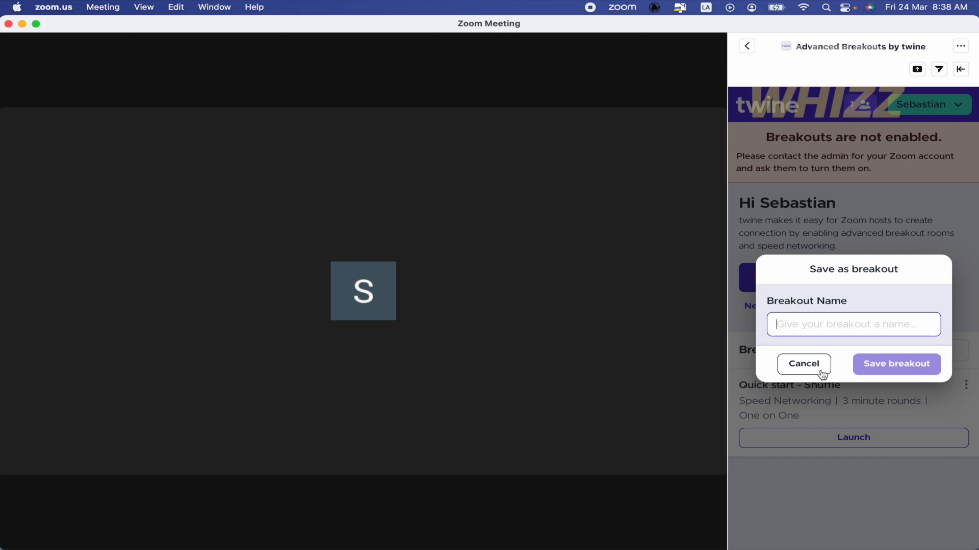
{"action": "type", "text": "A"}
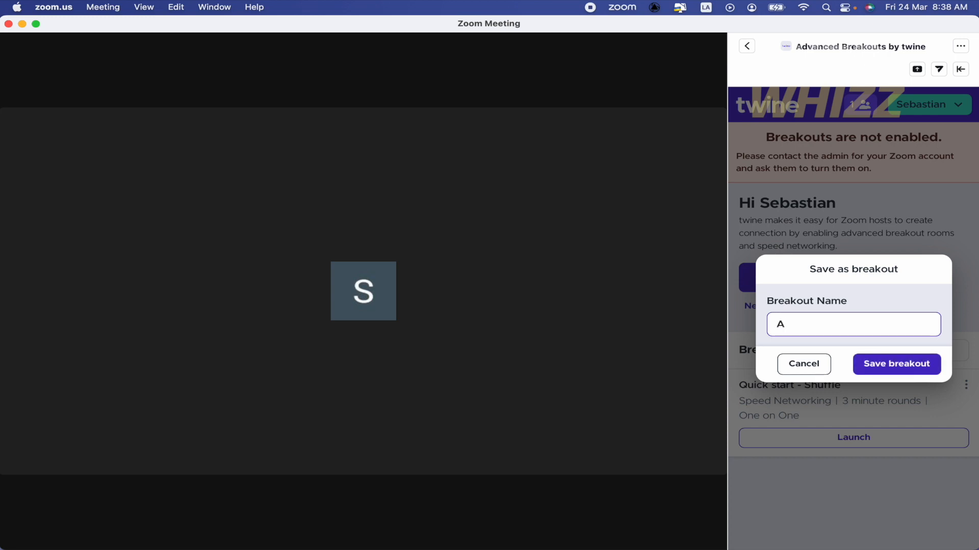
{"action": "left_click", "coordinate": [896, 364]}
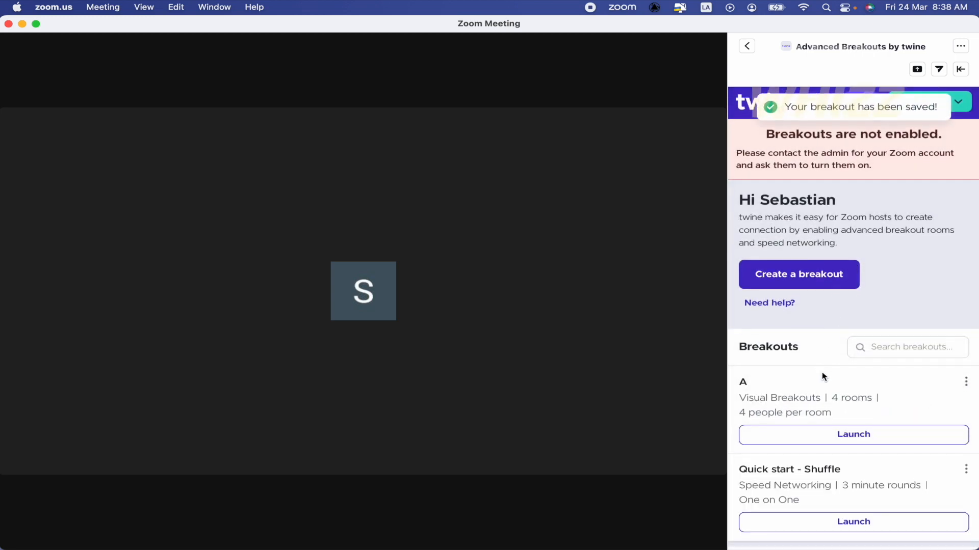